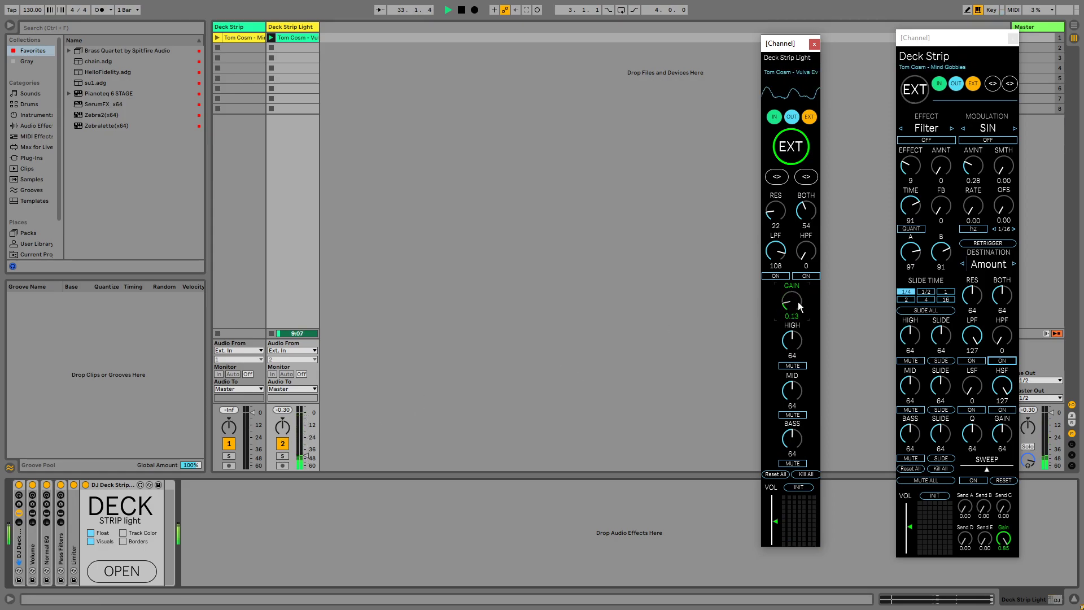
Step: Raise the Deck Strip Light output gain to about 0.85
drag(791, 301, 791, 290)
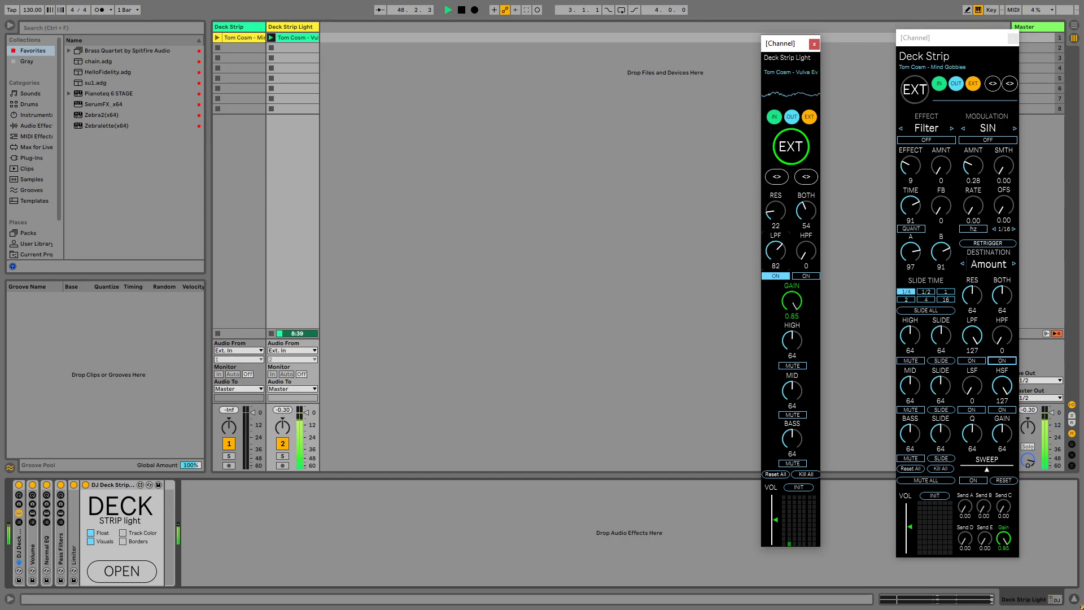
Step: Open the low-pass filter fully to 127 and sweep the newly enabled high-pass filter
drag(775, 251, 775, 235)
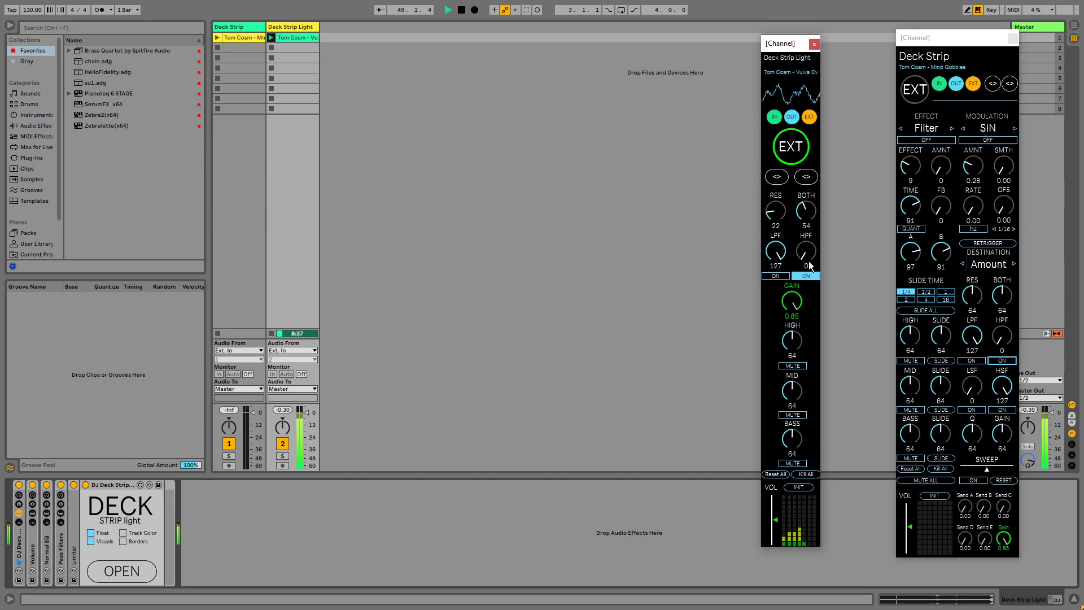
drag(805, 250, 806, 235)
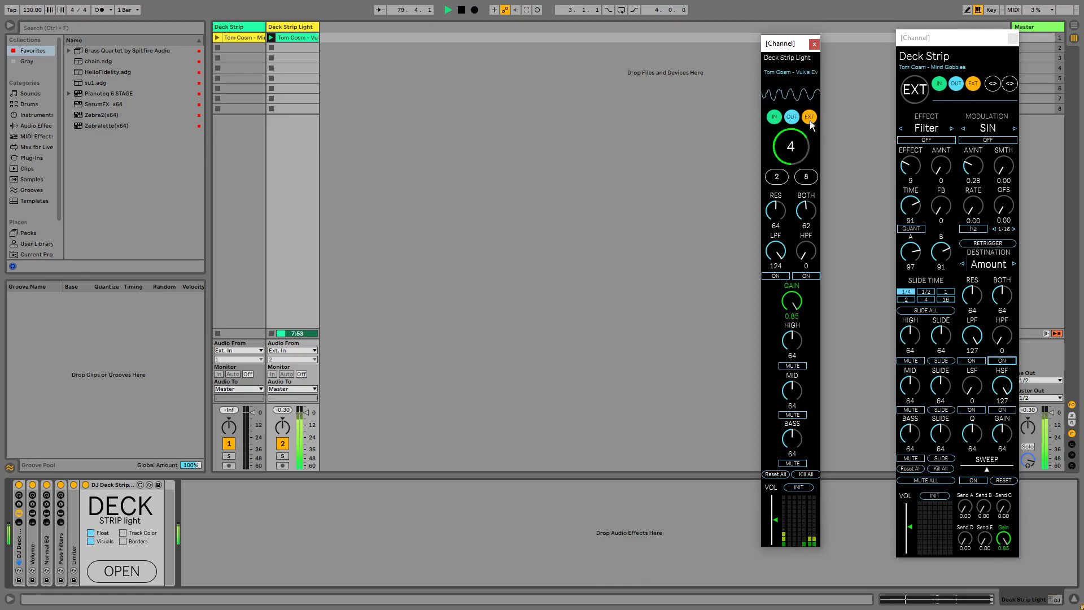
Step: Switch the effect to its third mode, then halve and double its beat length around 4
click(774, 117)
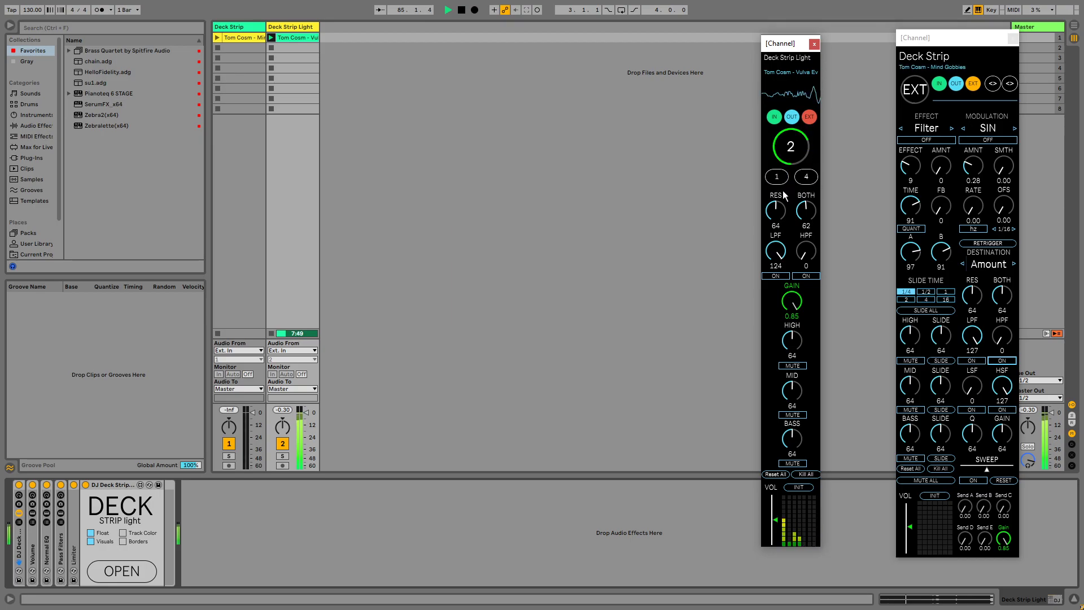
click(777, 176)
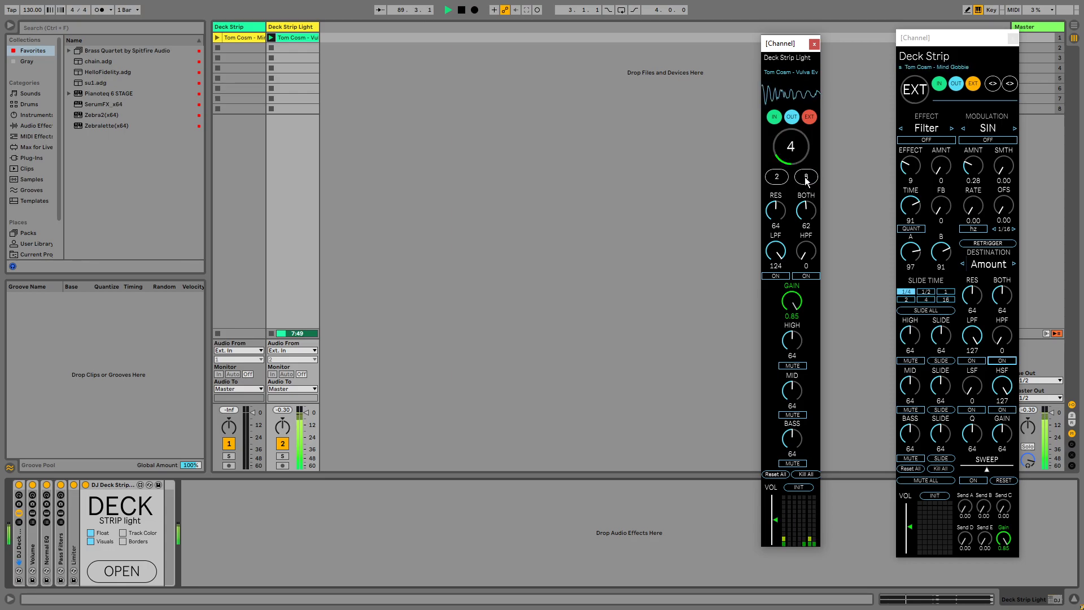
click(806, 176)
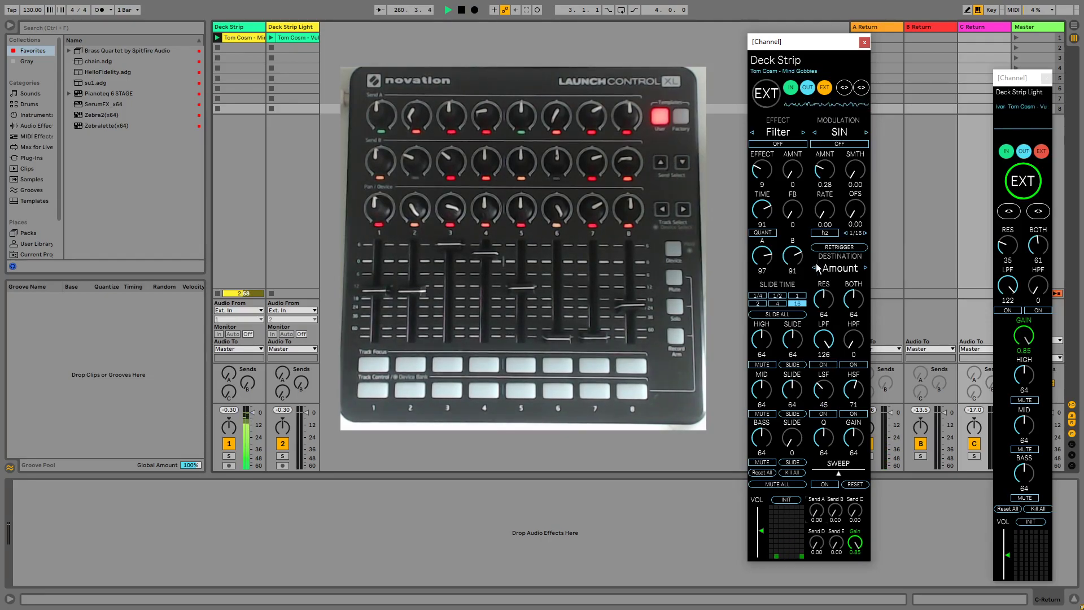
mouse_move(824, 190)
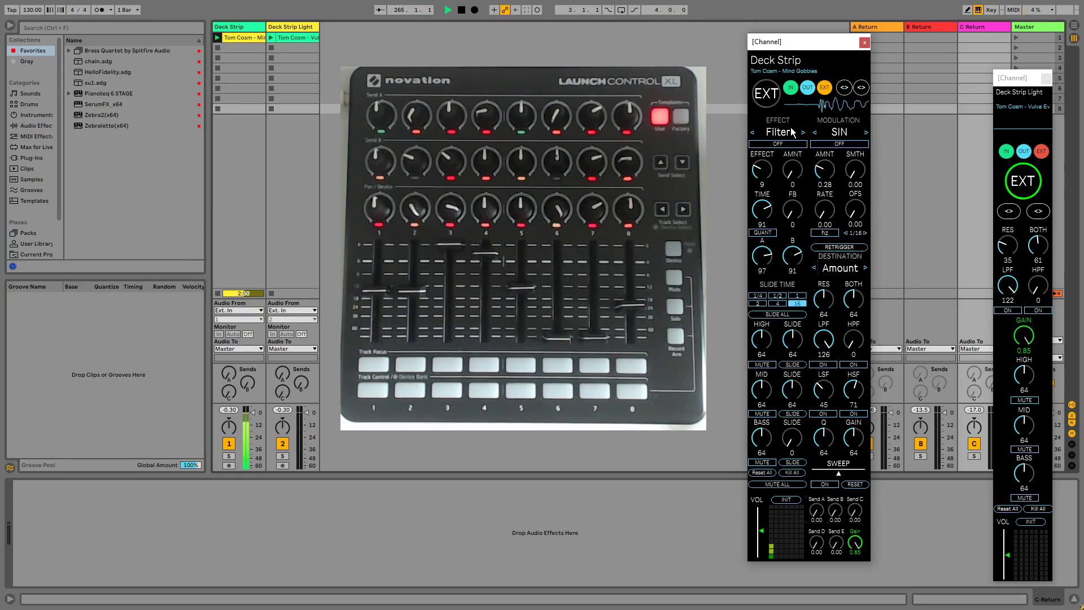
click(777, 145)
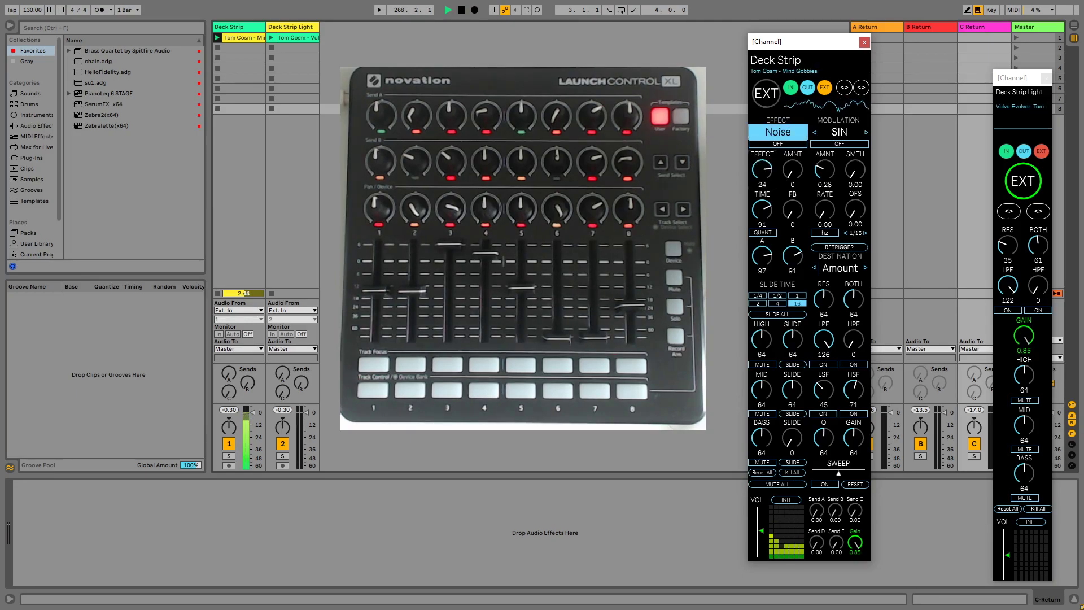
Step: Cycle the Deck Strip effect type from Noise through Robot and Metal to Delay
click(752, 132)
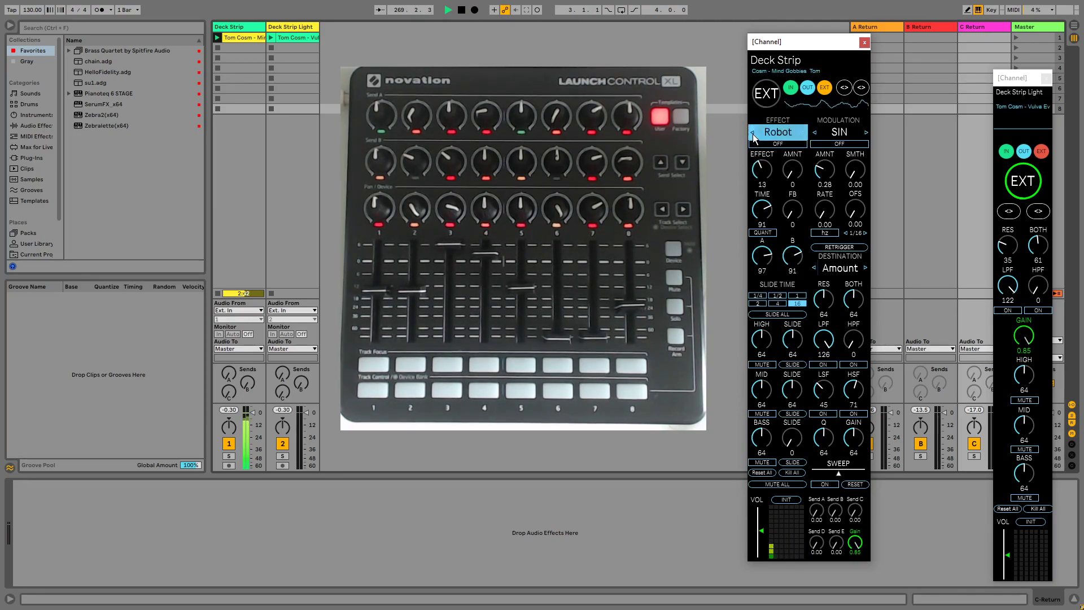
click(753, 132)
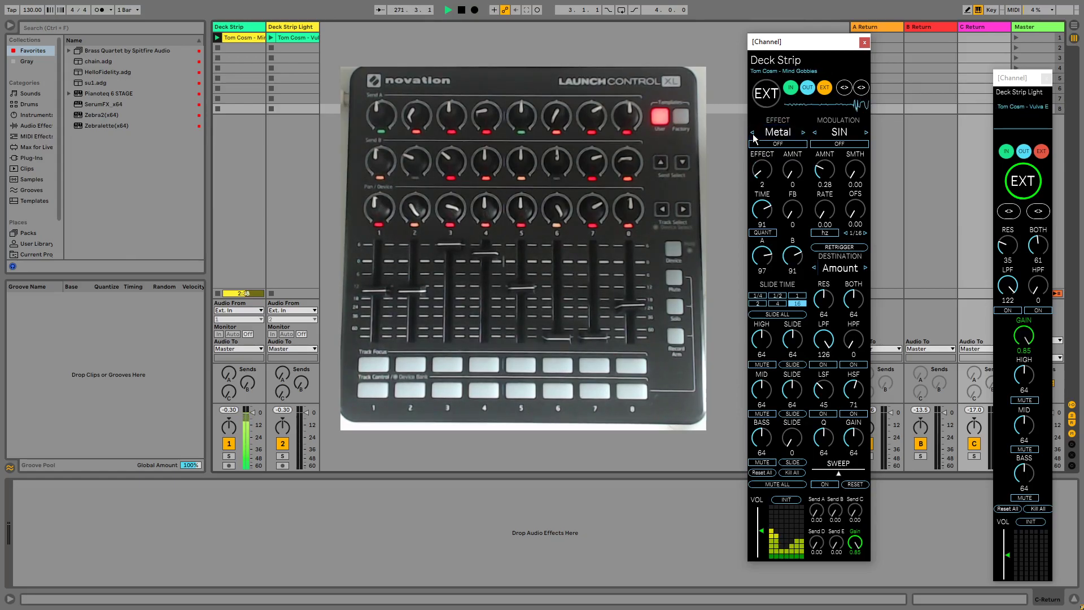
click(752, 132)
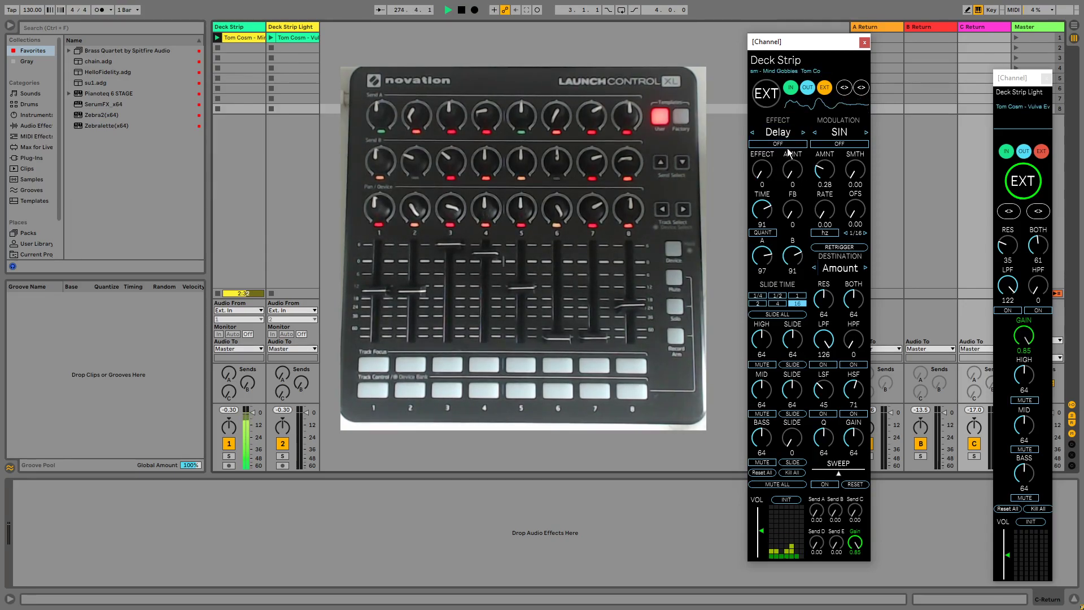
Step: Switch the Delay effect on, reaching amount 19, time 3, feedback 119 and A 39
click(777, 145)
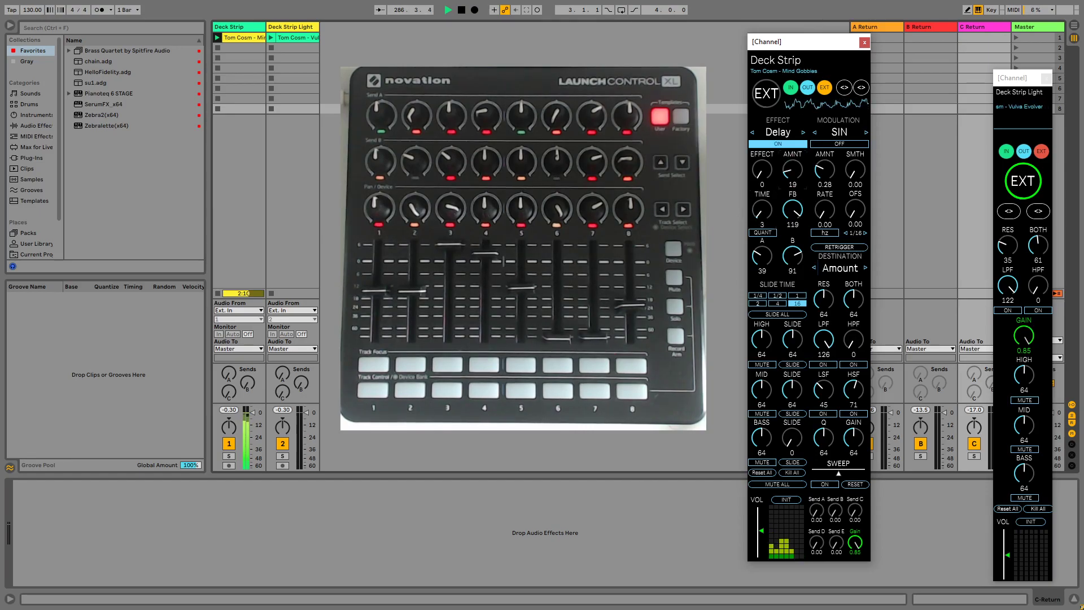
Step: Step the effect type through Nuclear to Melody and toggle the effect switch
click(804, 131)
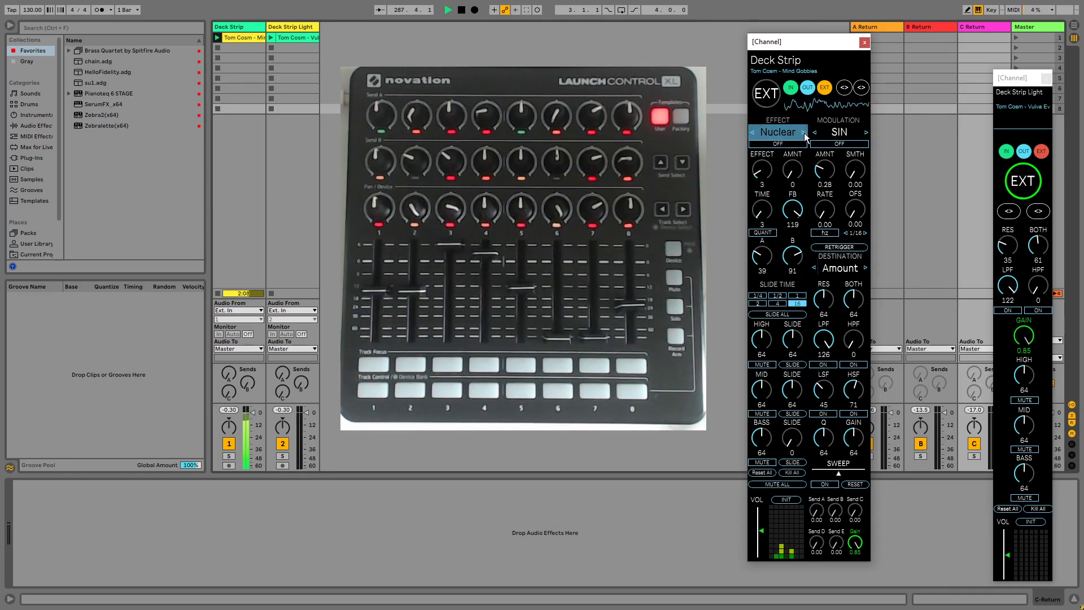
click(804, 132)
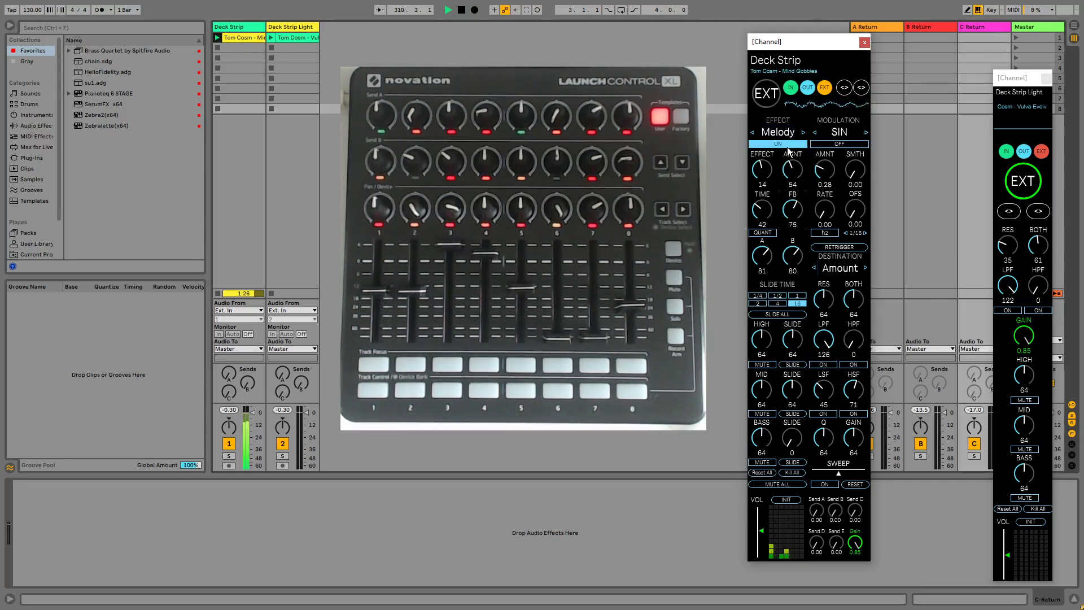
click(777, 145)
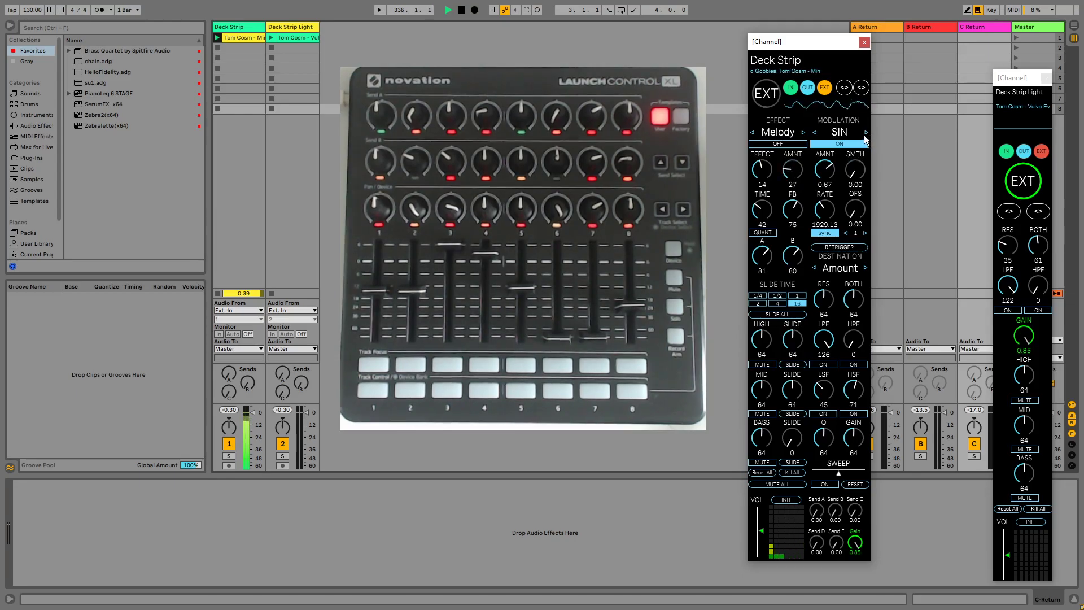
Step: Step the modulation waveform from SIN to DN, keeping modulation on at amount 11
click(865, 132)
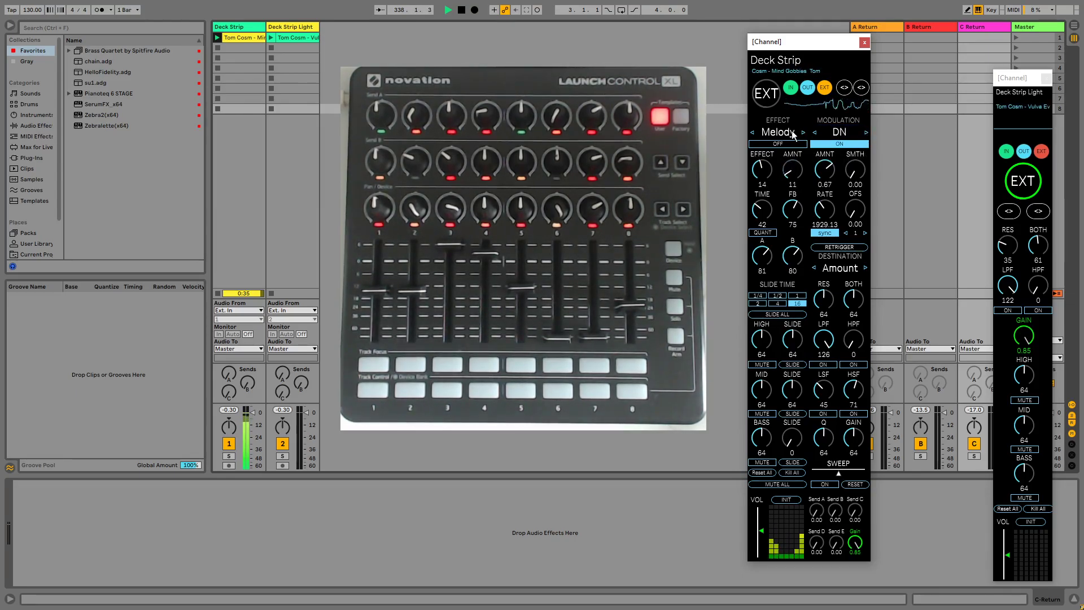
Step: Step the effect type from Melody through Chop and Reverb to Rev Conv
click(753, 132)
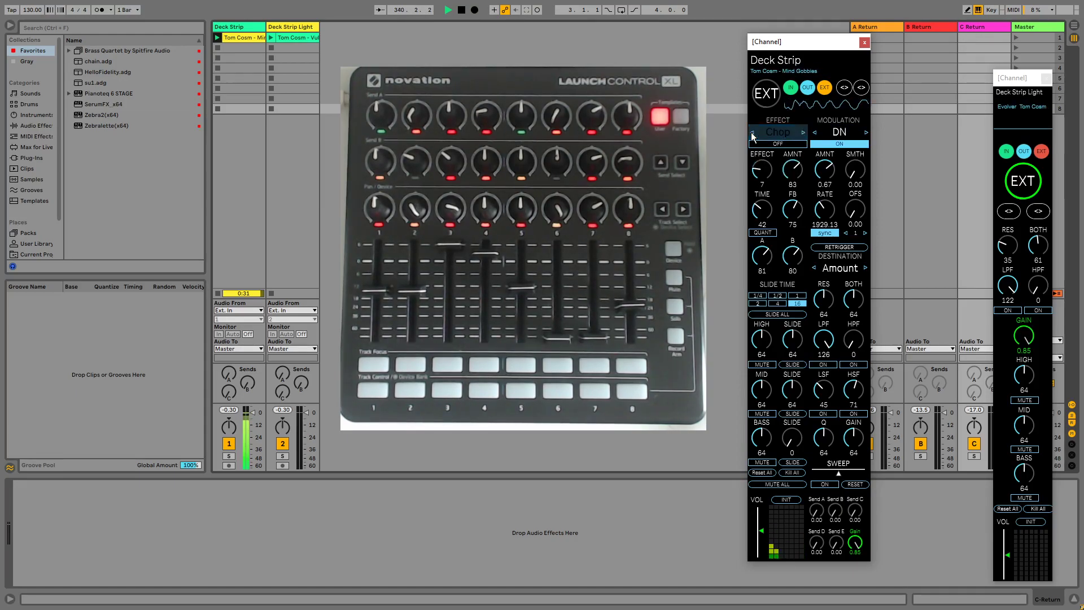
click(803, 131)
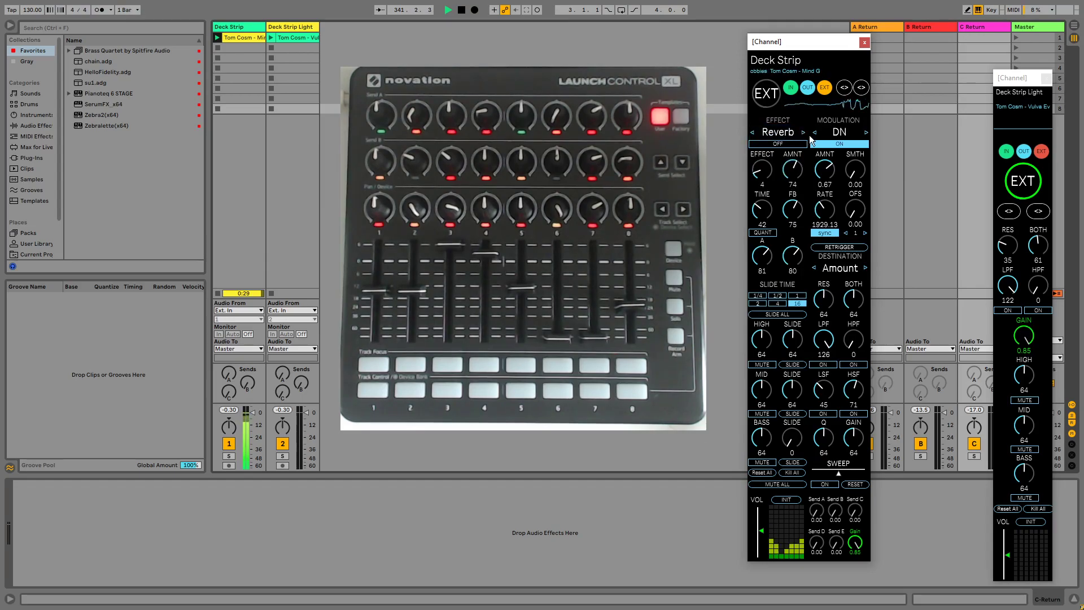
click(753, 131)
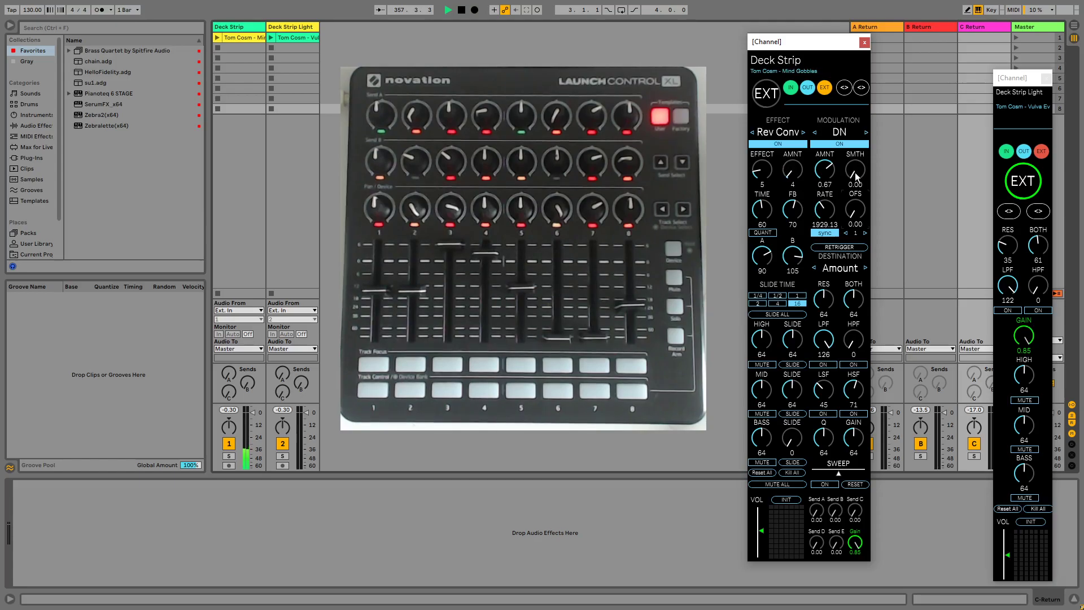
click(865, 131)
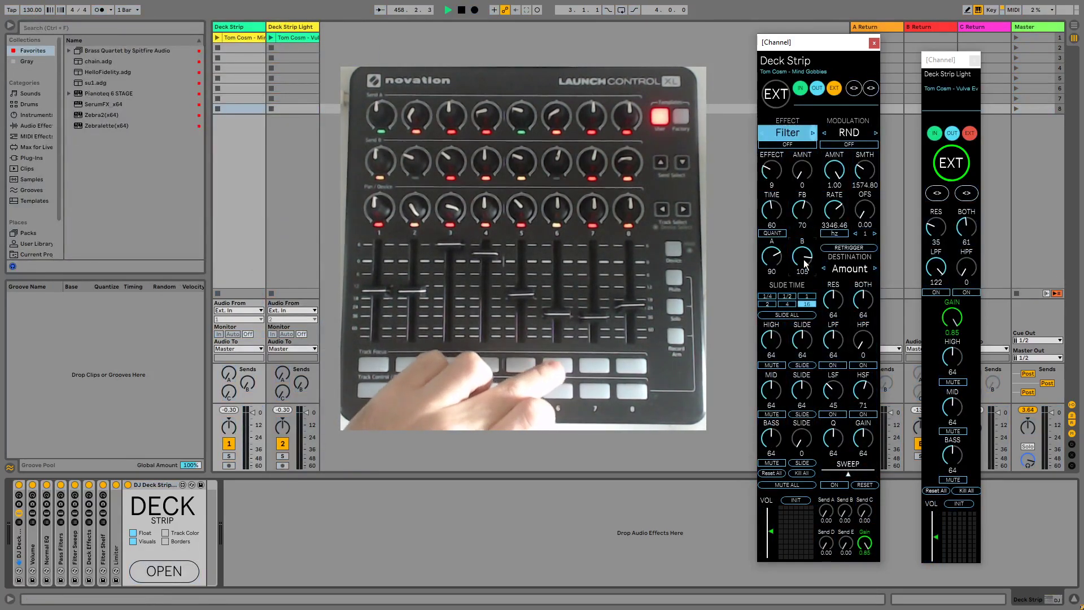
Step: Set the effect to Spec Time and enter MIDI Map Mode showing the Deck Strip CC assignments
click(788, 132)
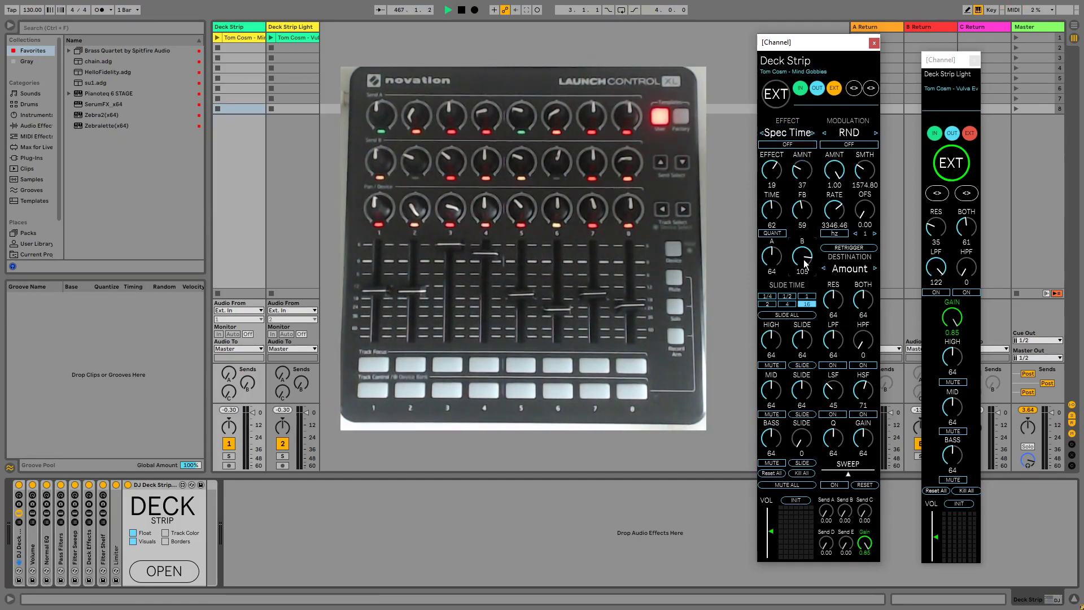
click(1006, 9)
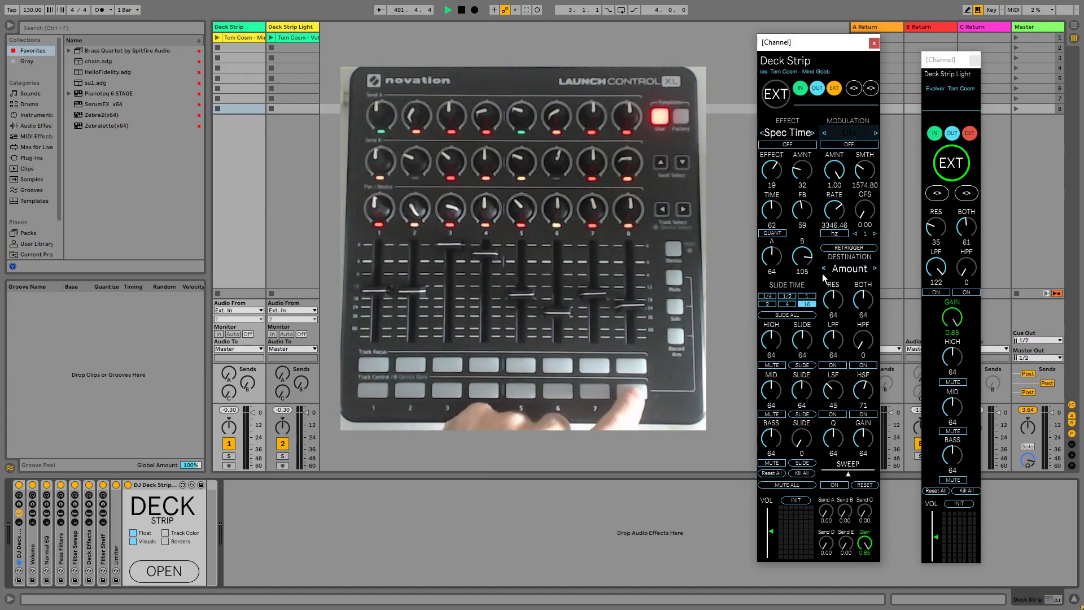
click(1012, 9)
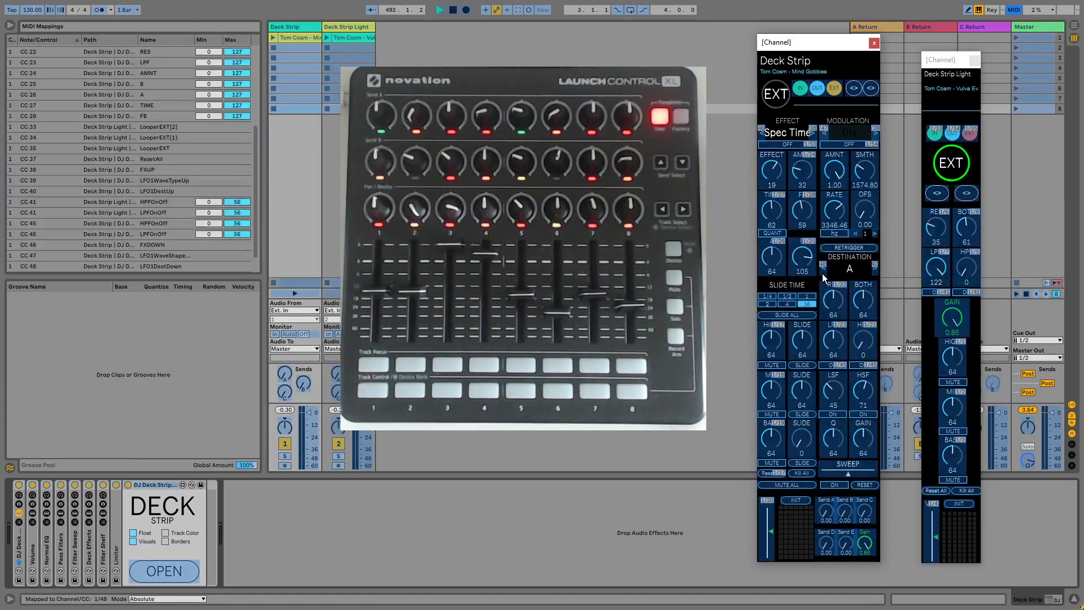